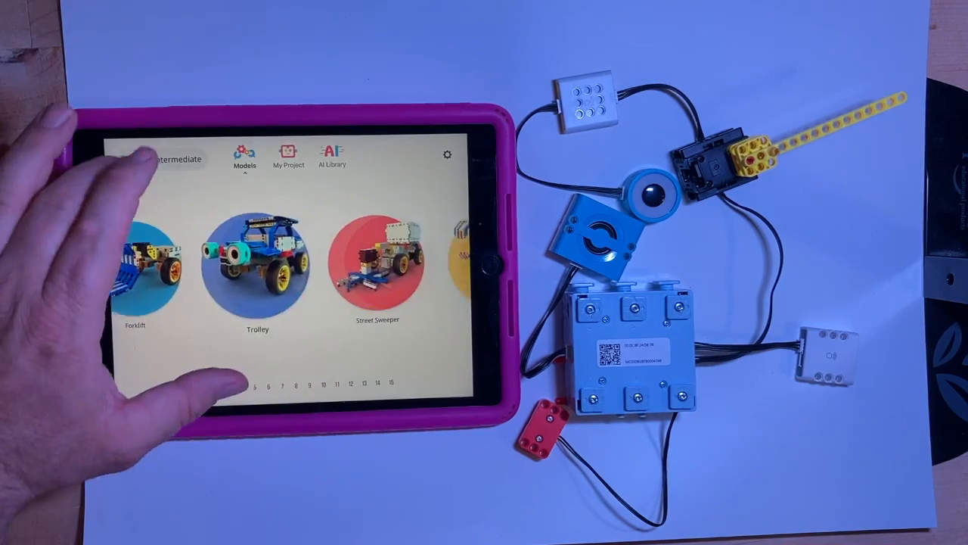
Begin a Bluetooth search for the uKit main control box from the Models home screen.
click(287, 155)
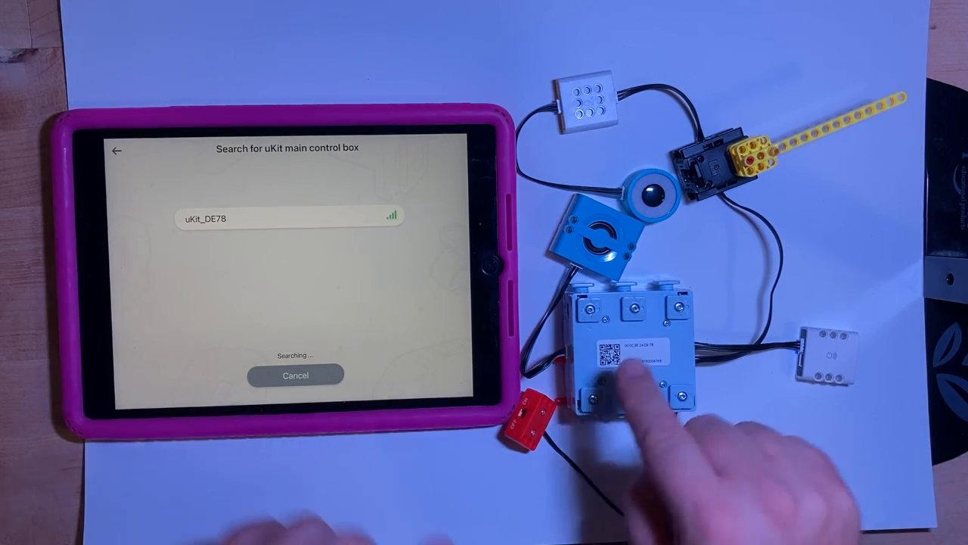
Connect to uKit_DE78, dismiss the Bluetooth speaker notice and confirm the detected components.
click(288, 218)
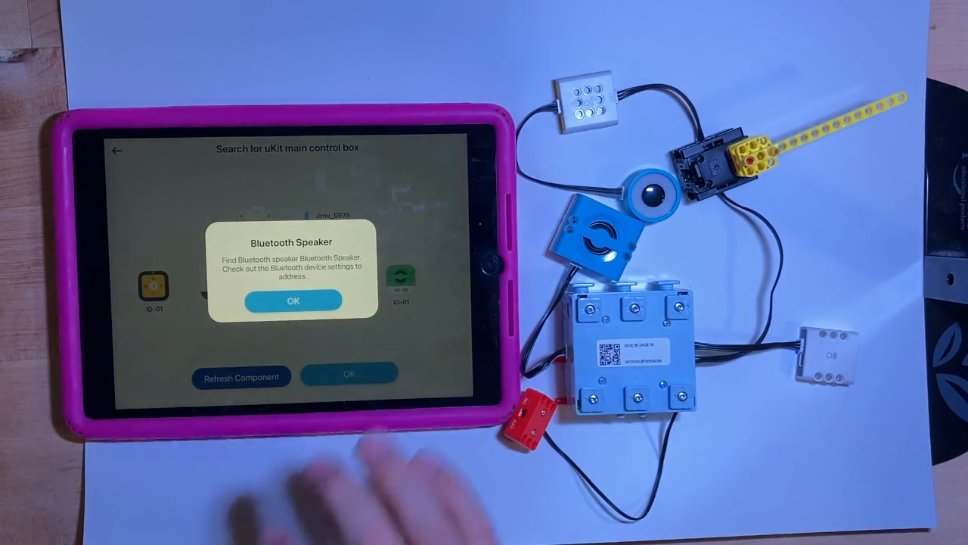
click(293, 300)
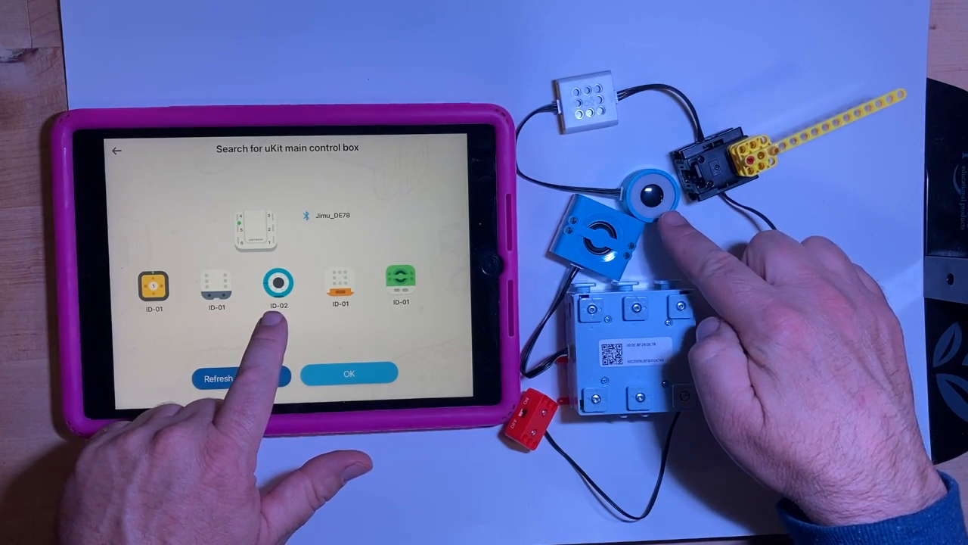
click(240, 378)
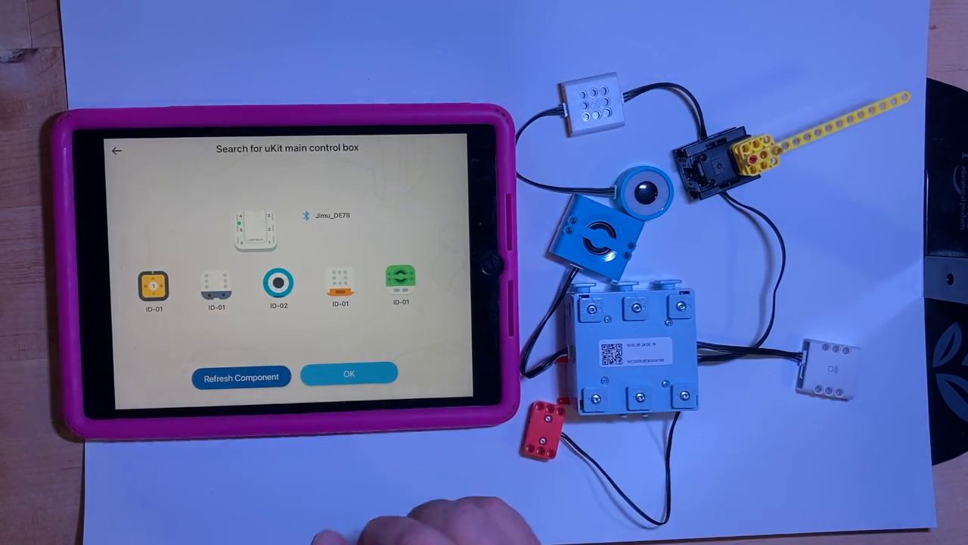
click(348, 373)
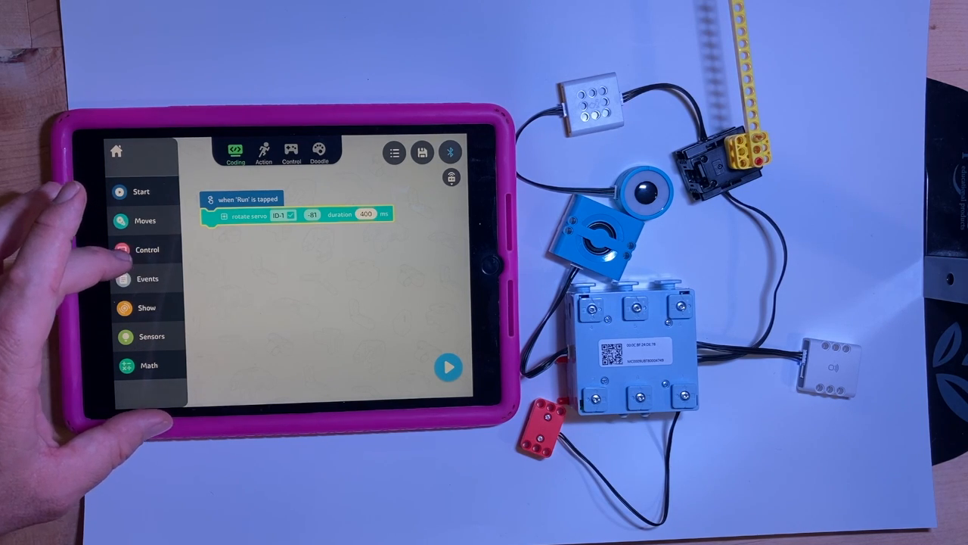
Show the Control block category beside the servo ID-1 rotation script.
click(148, 250)
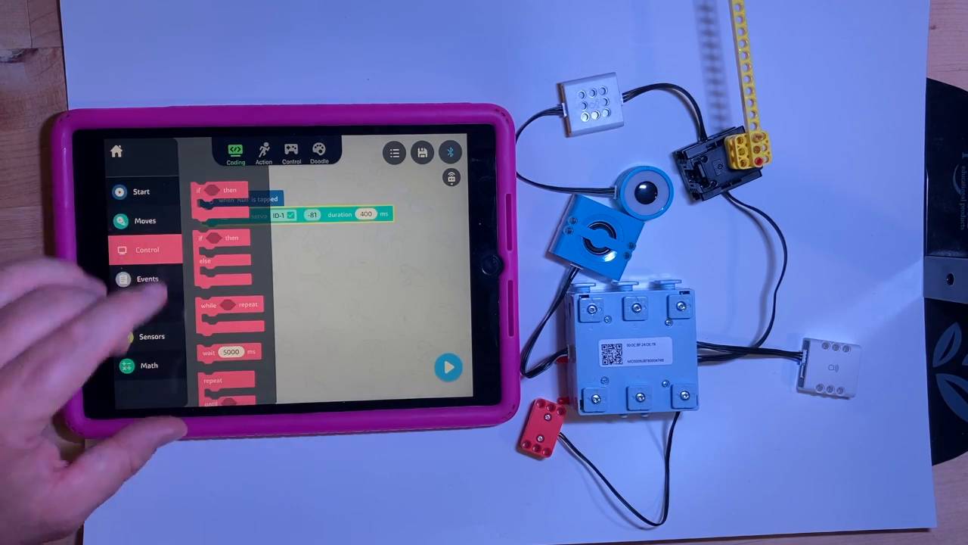
Place an LED ID-2 custom-light block with a red and orange pattern and confirm it.
click(146, 220)
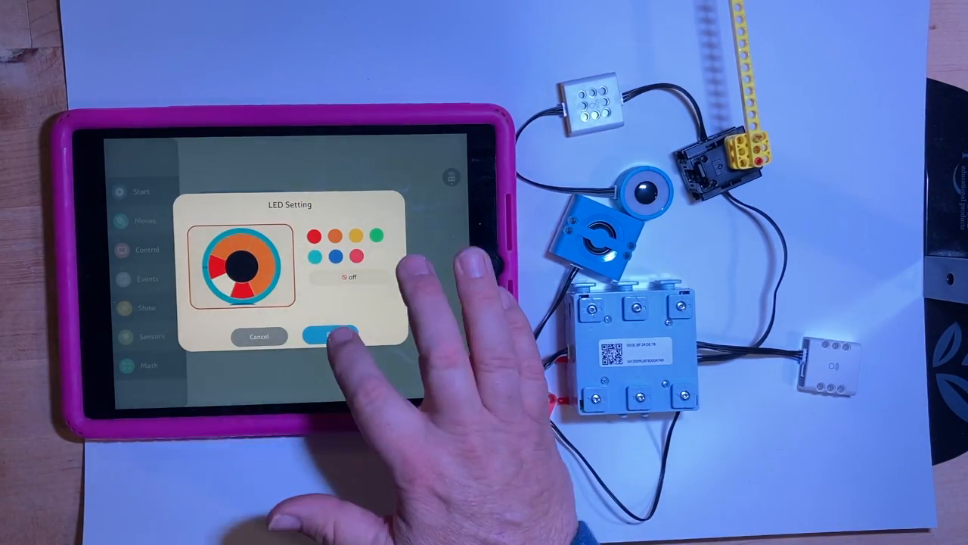
click(331, 336)
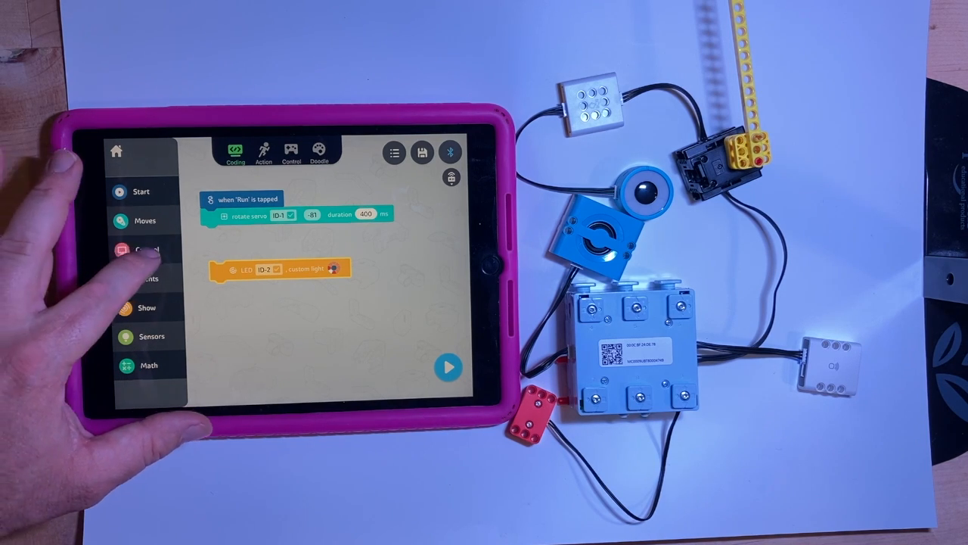
click(146, 250)
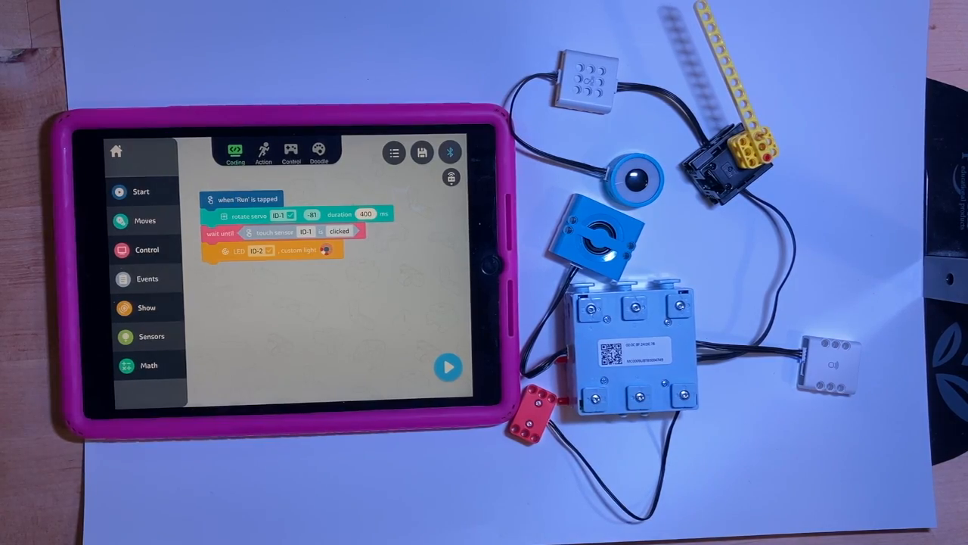
Wait until touch sensor ID-1 is clicked before lighting LED ID-2.
click(145, 220)
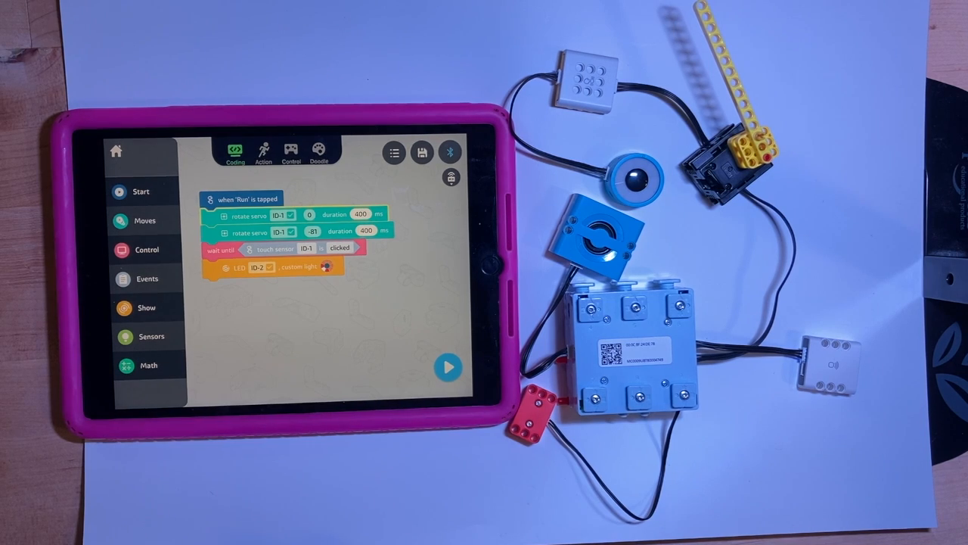
Rotate servo ID-1 to 0 over 400 ms first and place an IR obstacle-distance condition.
click(447, 367)
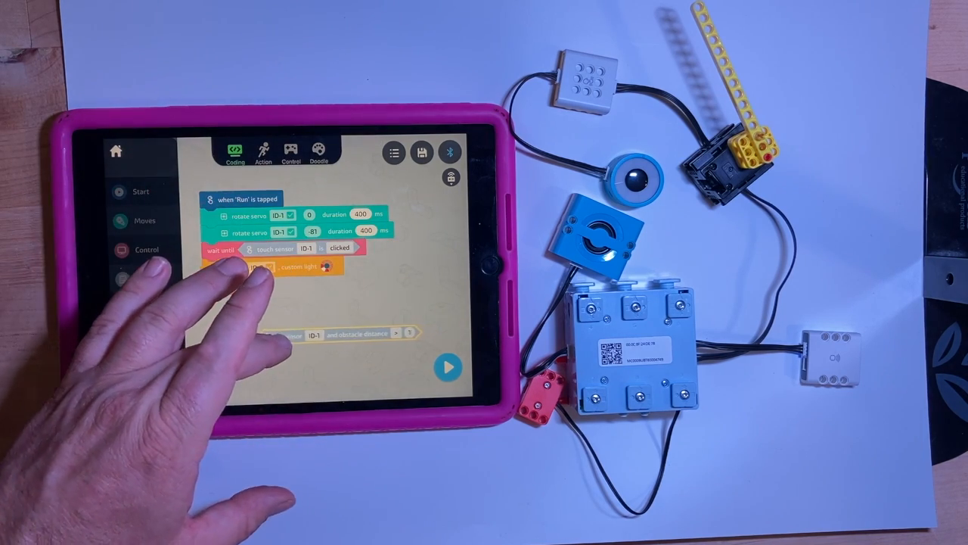
Wait 2000 ms, wait for IR obstacle distance below 11, play tune C5 twice, and run the program.
click(146, 250)
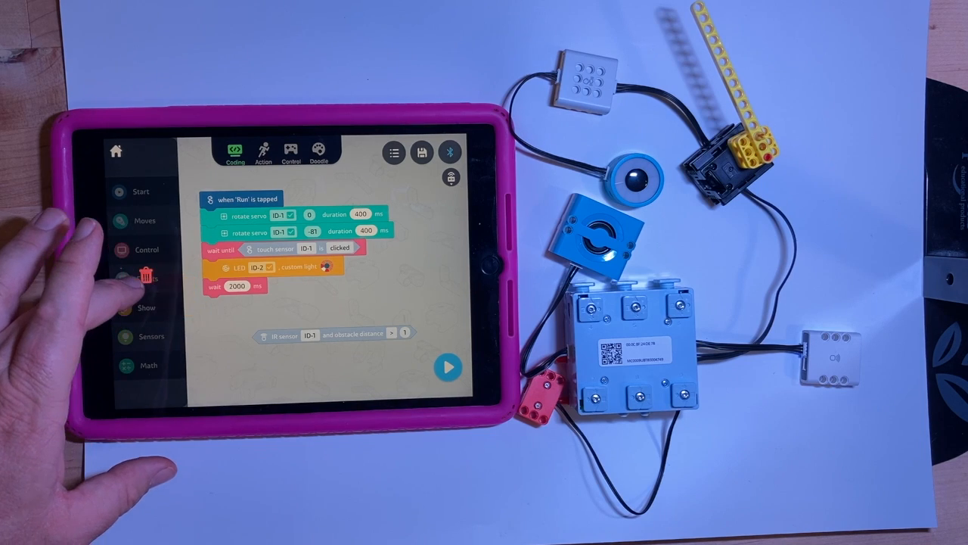
click(146, 250)
text(1)
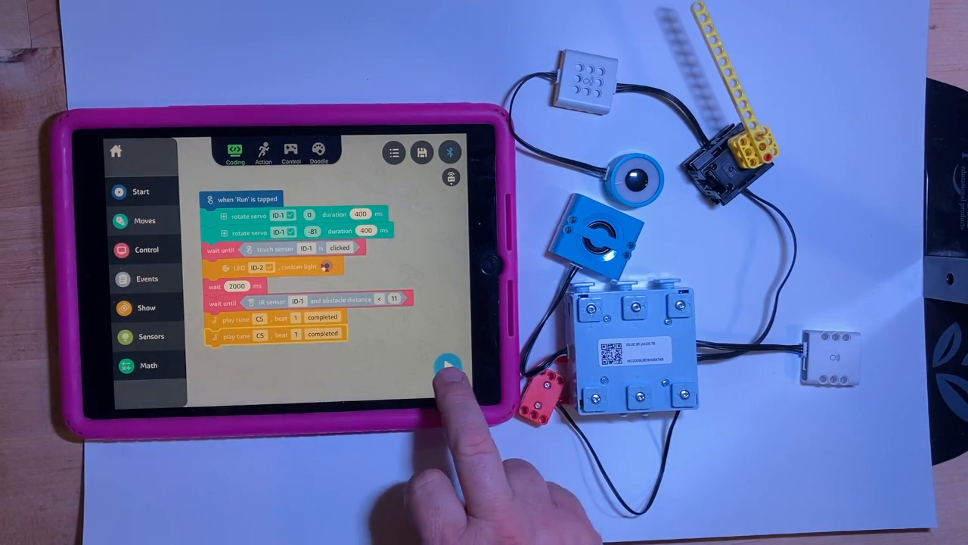
click(448, 365)
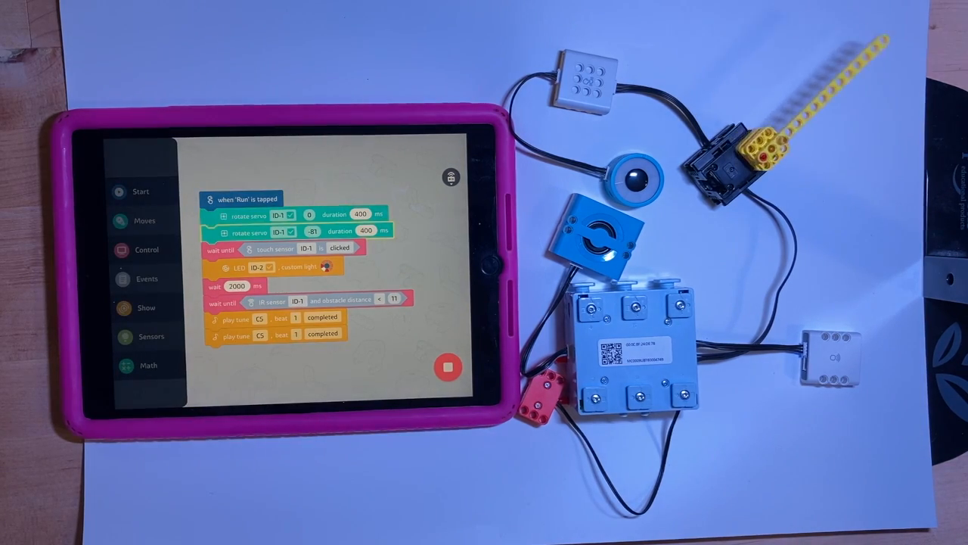